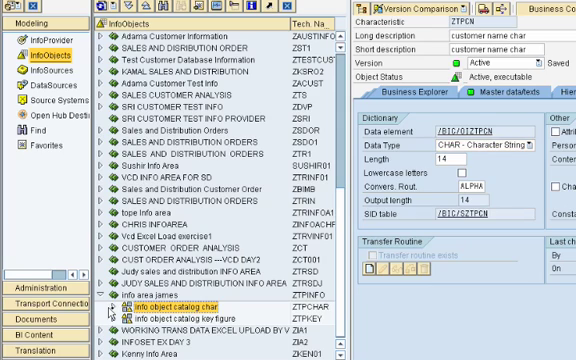
- Display characteristic ZTPCN 'customer name char' from info area james in the InfoObjects tree
{"action": "left_click", "coordinate": [89, 301]}
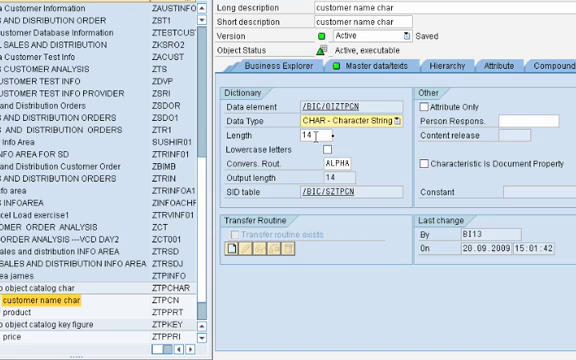
{"action": "mouse_move", "coordinate": [452, 73]}
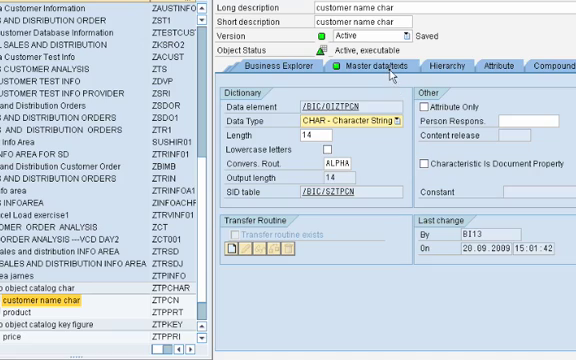
{"action": "mouse_move", "coordinate": [380, 68]}
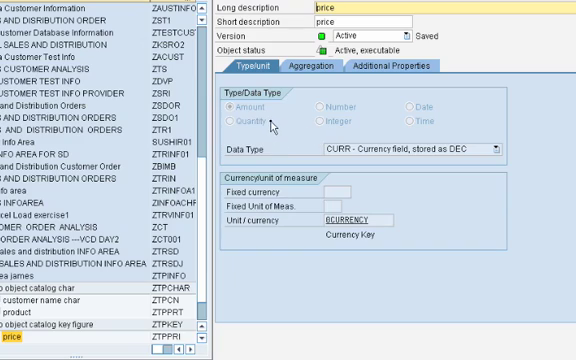
{"action": "mouse_move", "coordinate": [430, 118]}
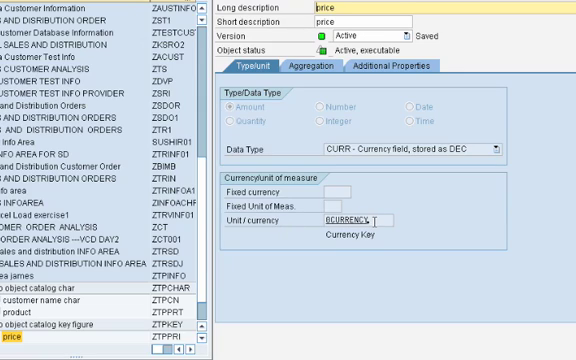
- Select the 0CURRENCY unit/currency field on the price key figure's Type/unit tab
{"action": "triple_click", "coordinate": [357, 217]}
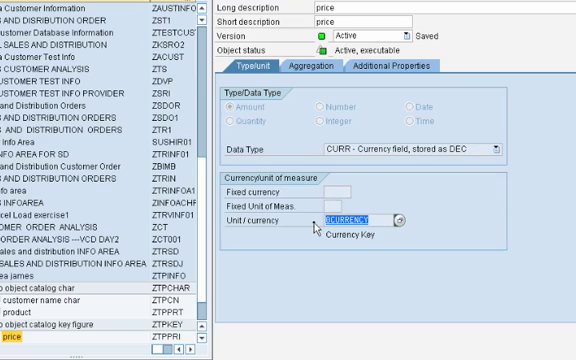
{"action": "mouse_move", "coordinate": [312, 228]}
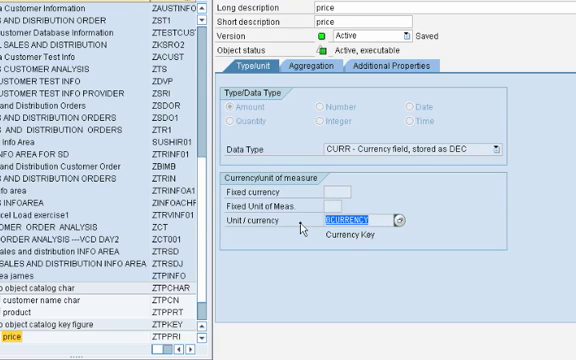